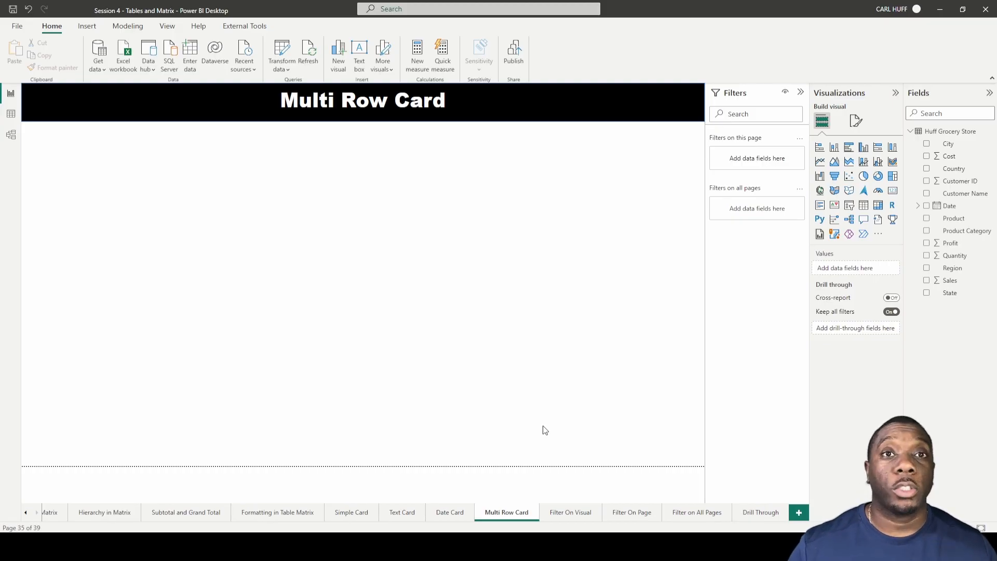
pyautogui.moveTo(714, 303)
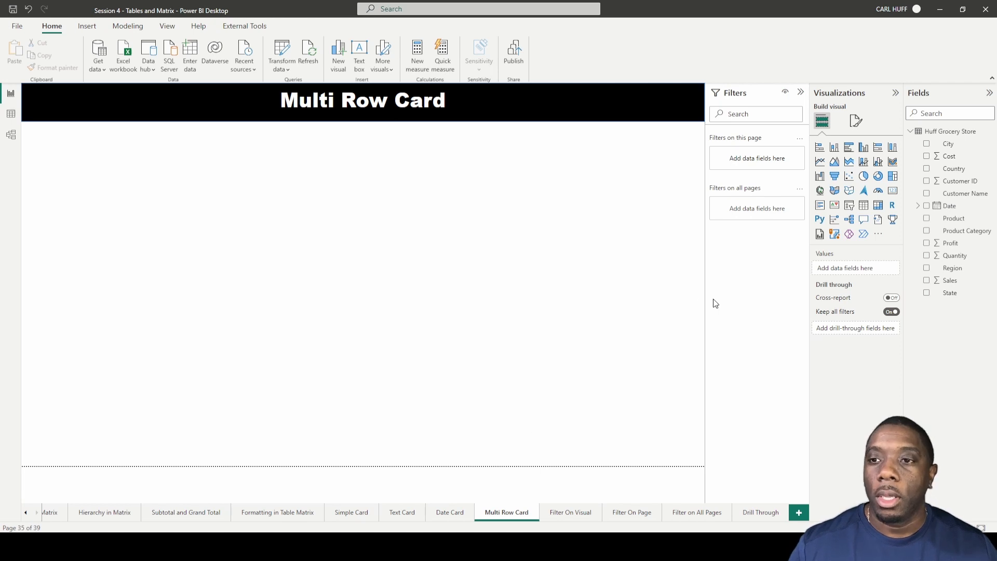
pyautogui.moveTo(821, 204)
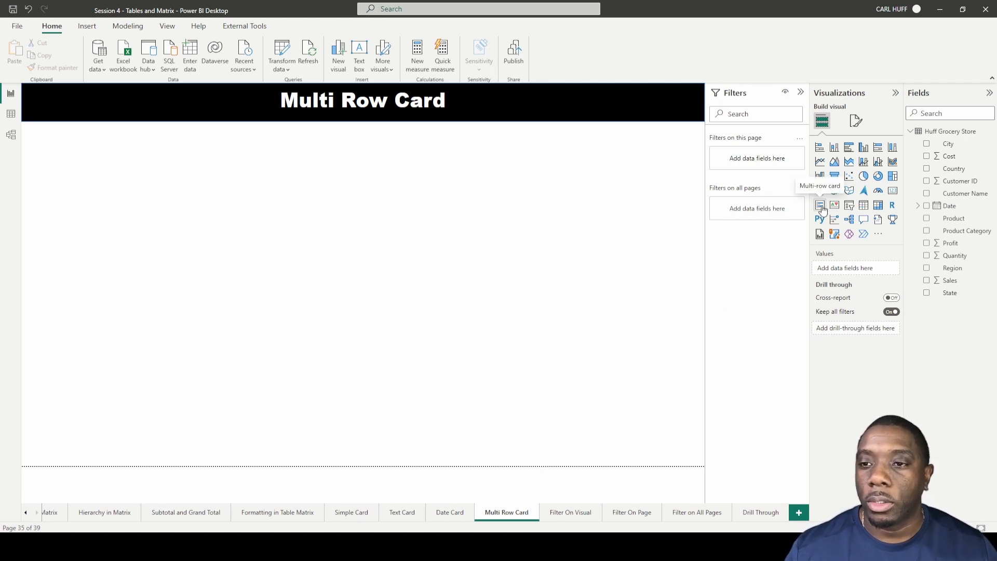
# Step: Insert a blank Multi-row card visual onto the Multi Row Card page
pyautogui.click(820, 205)
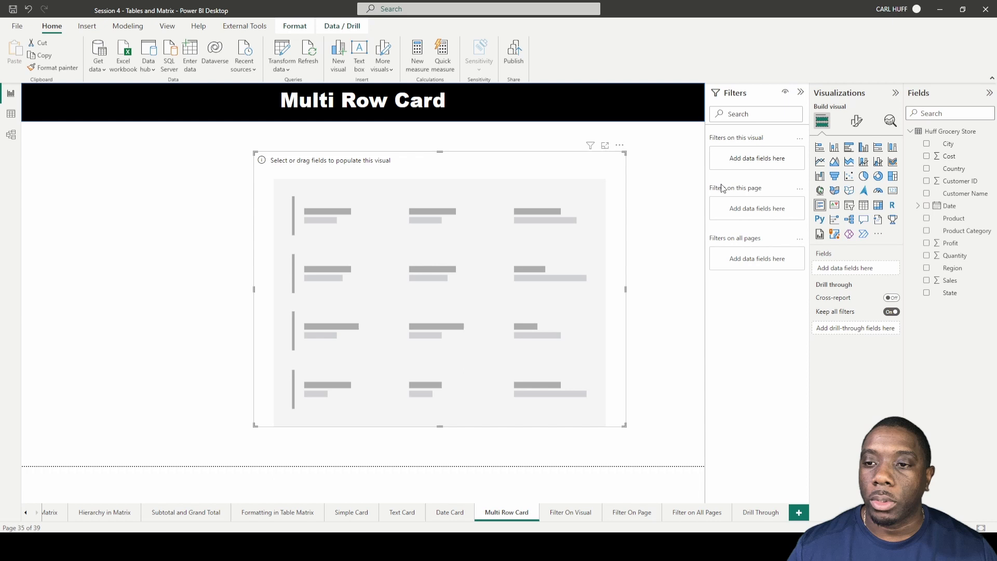
pyautogui.moveTo(919, 231)
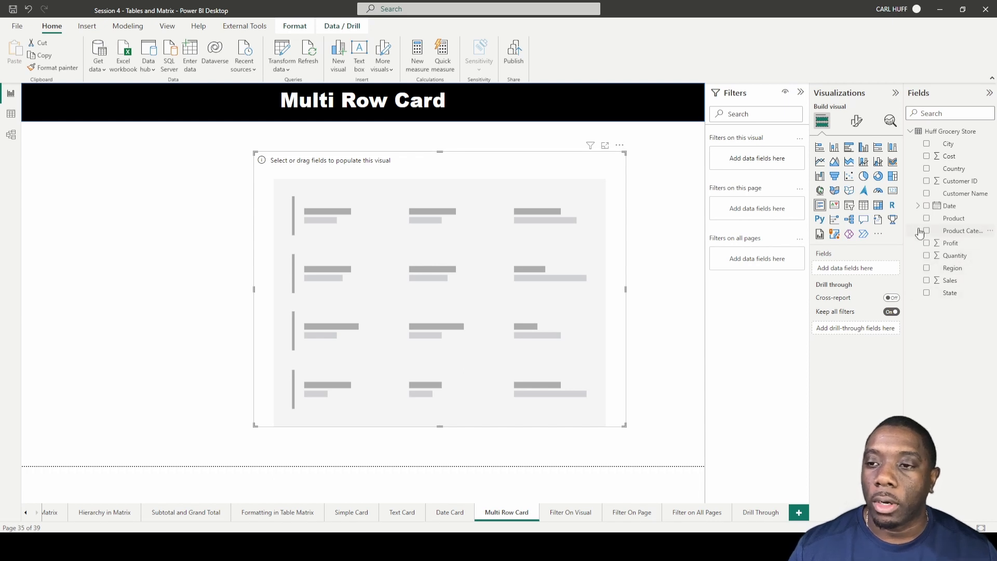
# Step: Populate the card with Product Category plus Sum of Sales, Profit and Quantity
pyautogui.click(927, 230)
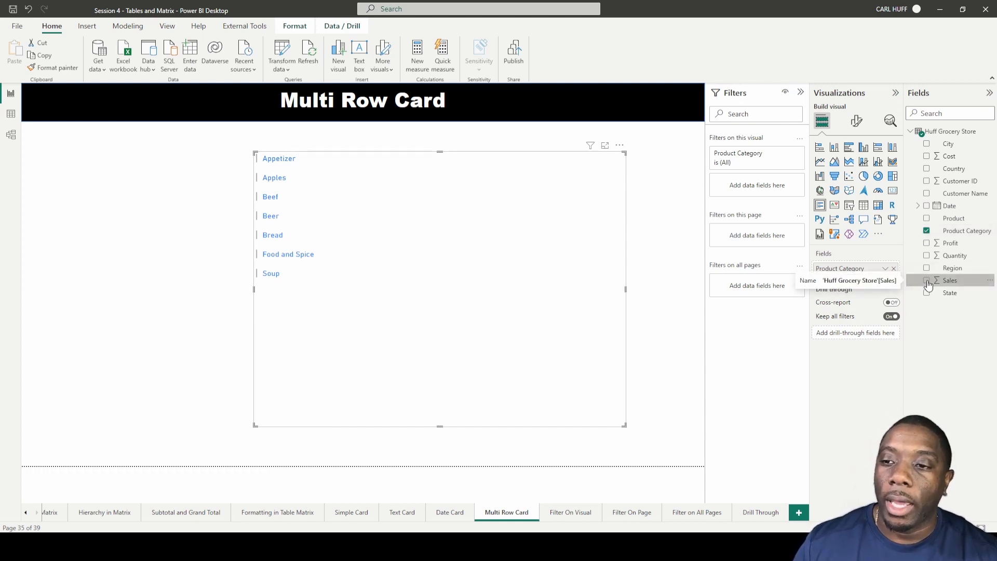
pyautogui.click(926, 280)
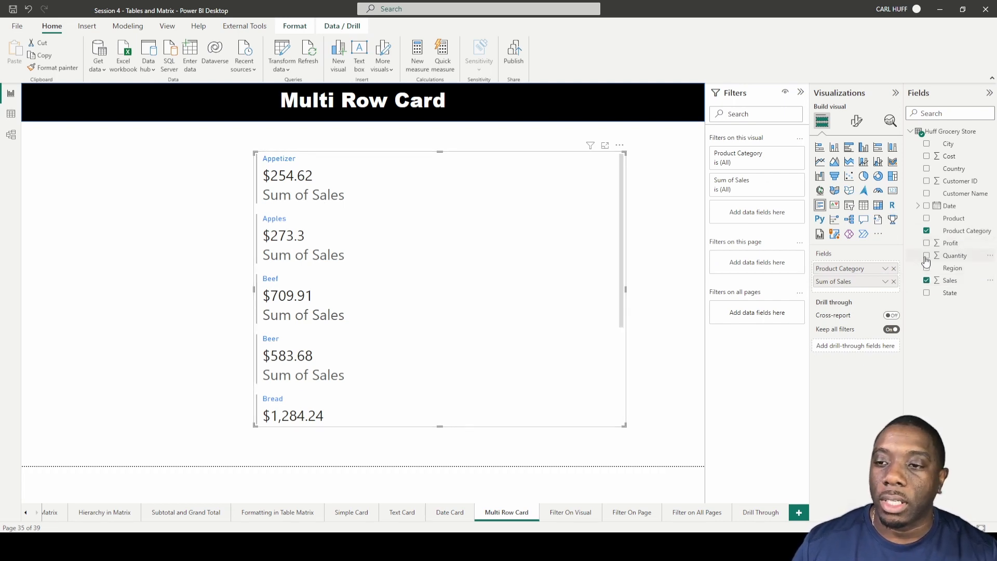
pyautogui.click(927, 243)
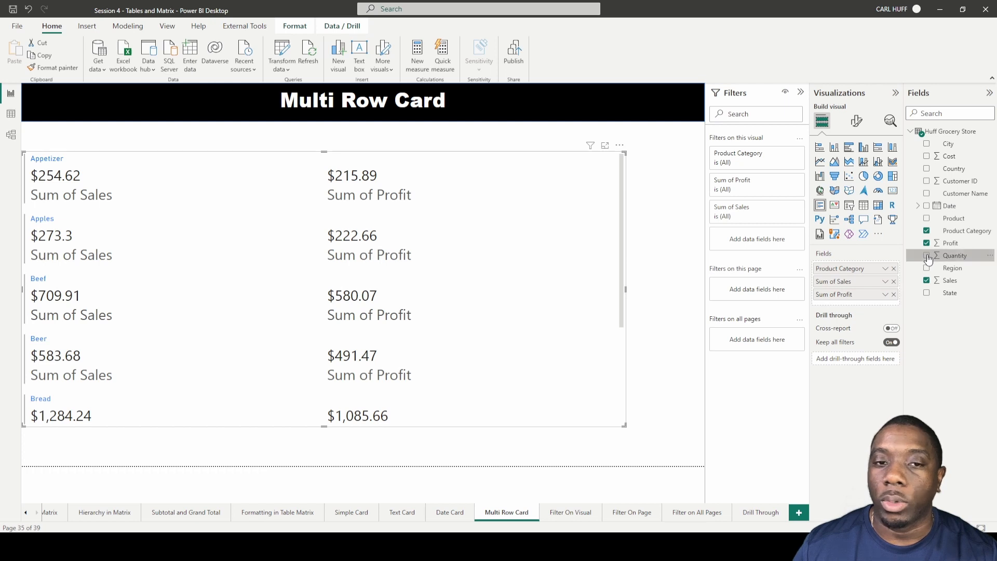
pyautogui.click(927, 255)
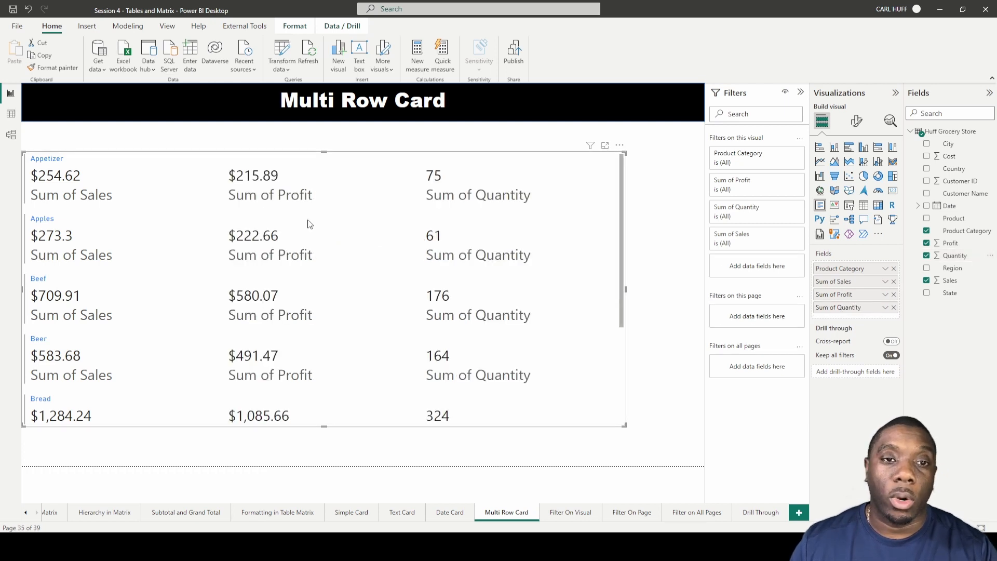
pyautogui.moveTo(97, 197)
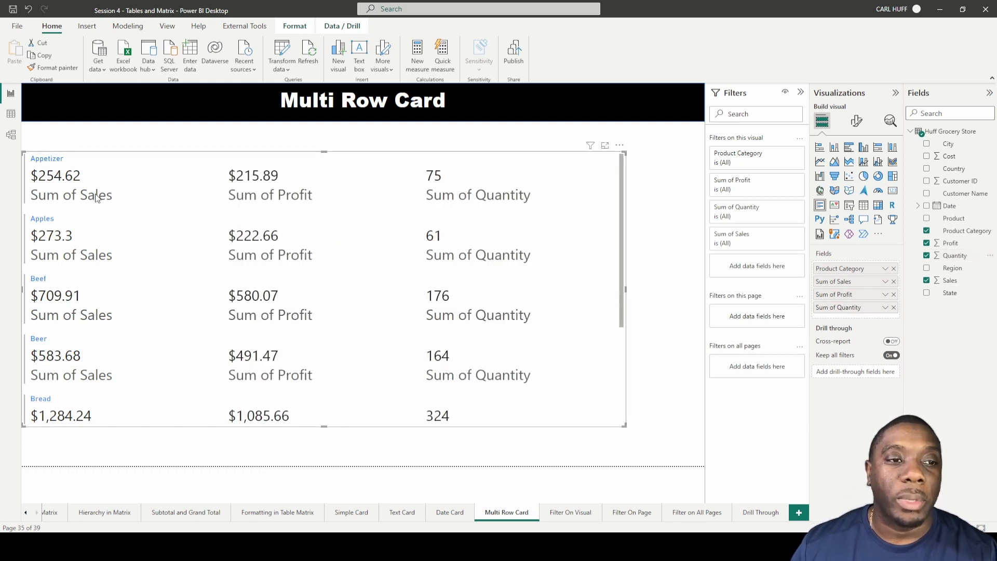
pyautogui.moveTo(194, 183)
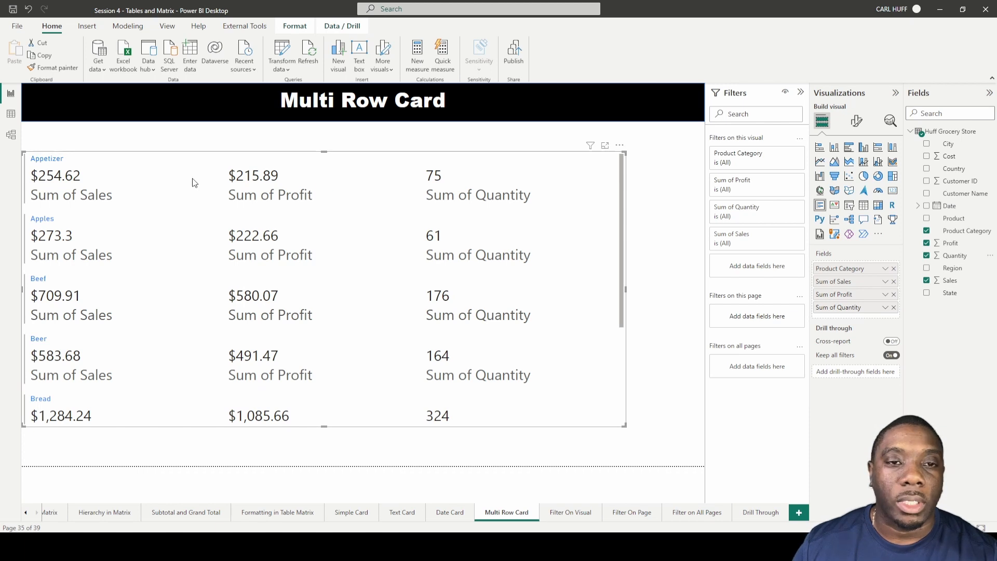
pyautogui.moveTo(594, 178)
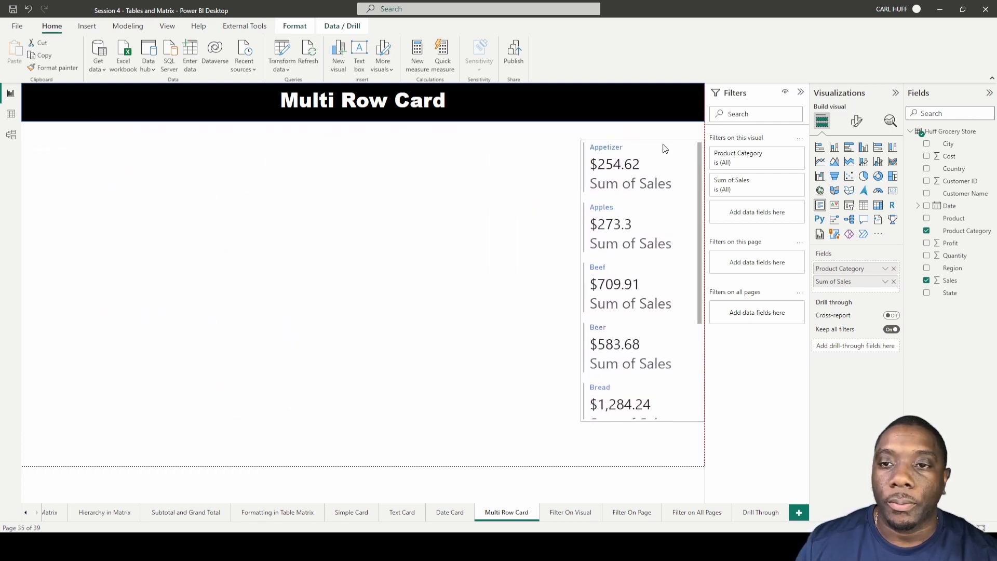
# Step: Keep only Sum of Sales per category and shrink the card to the page's right edge
pyautogui.click(635, 273)
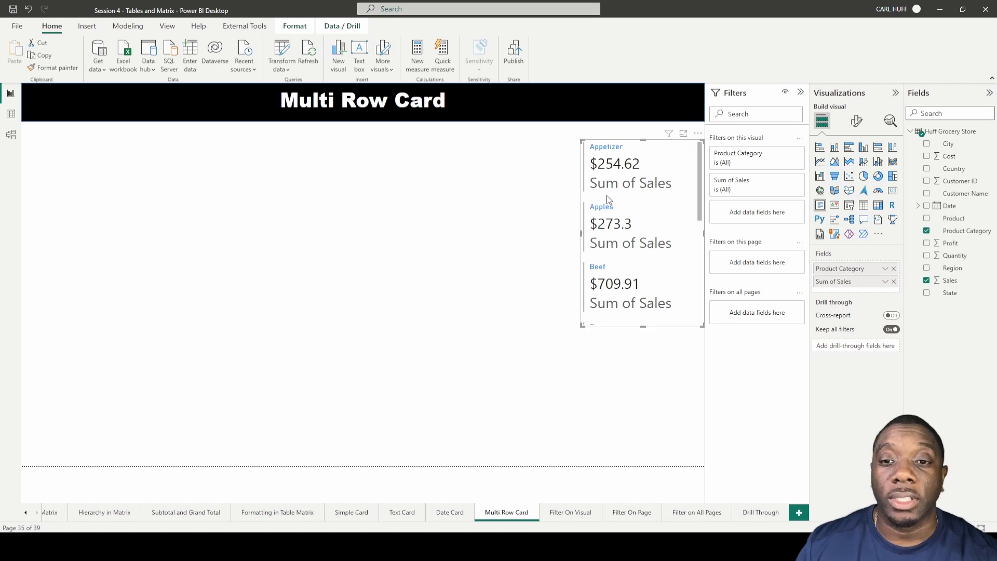
pyautogui.moveTo(575, 198)
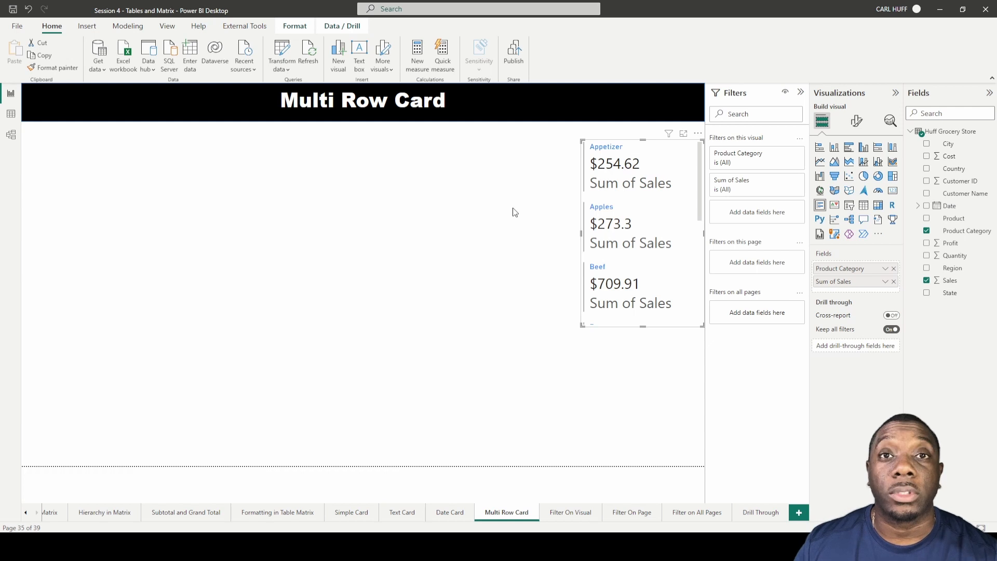
pyautogui.moveTo(502, 214)
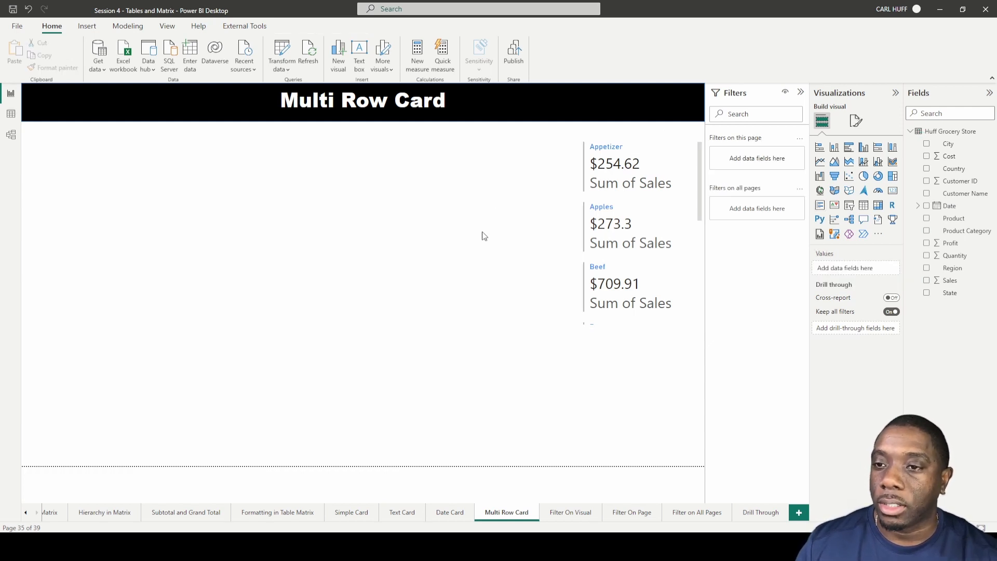
pyautogui.moveTo(691, 220)
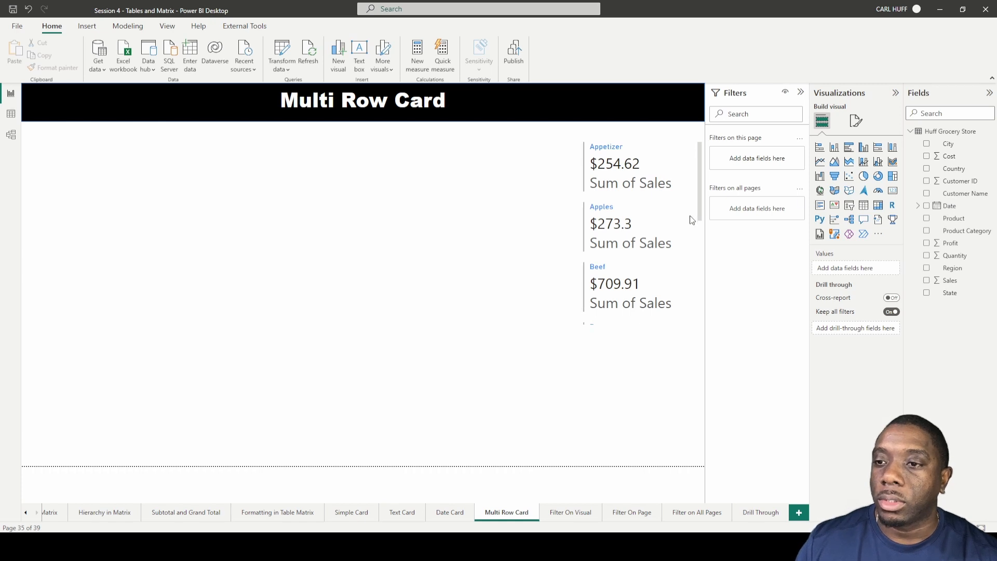
# Step: Apply a Top N filter showing the top 3 product categories by Sum of Sales
pyautogui.click(641, 231)
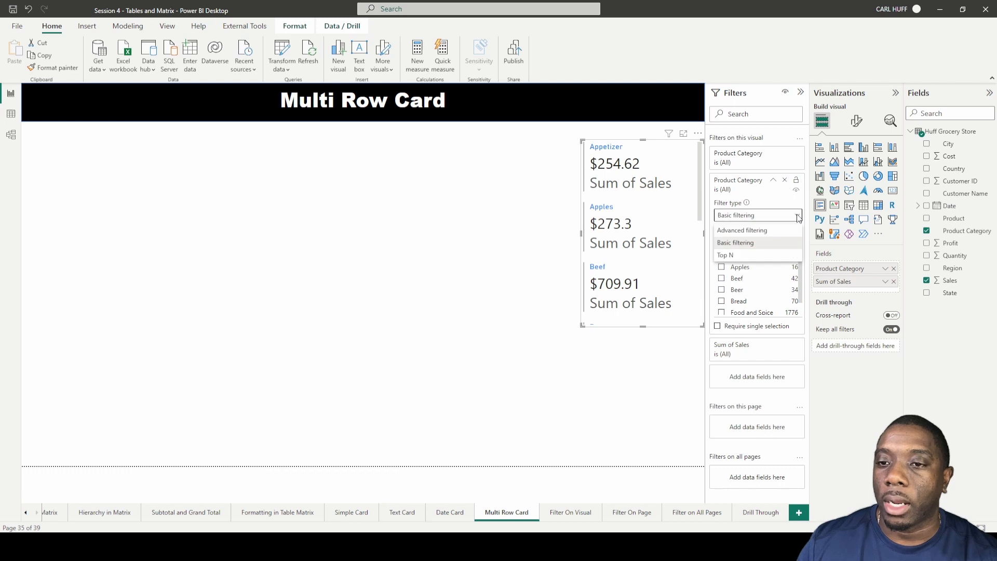
pyautogui.click(724, 254)
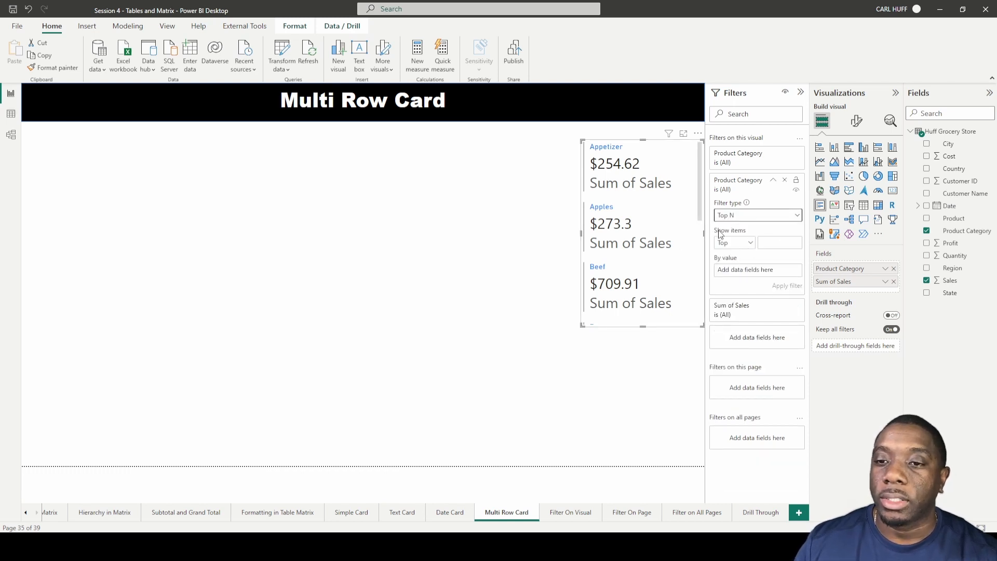
pyautogui.click(778, 242)
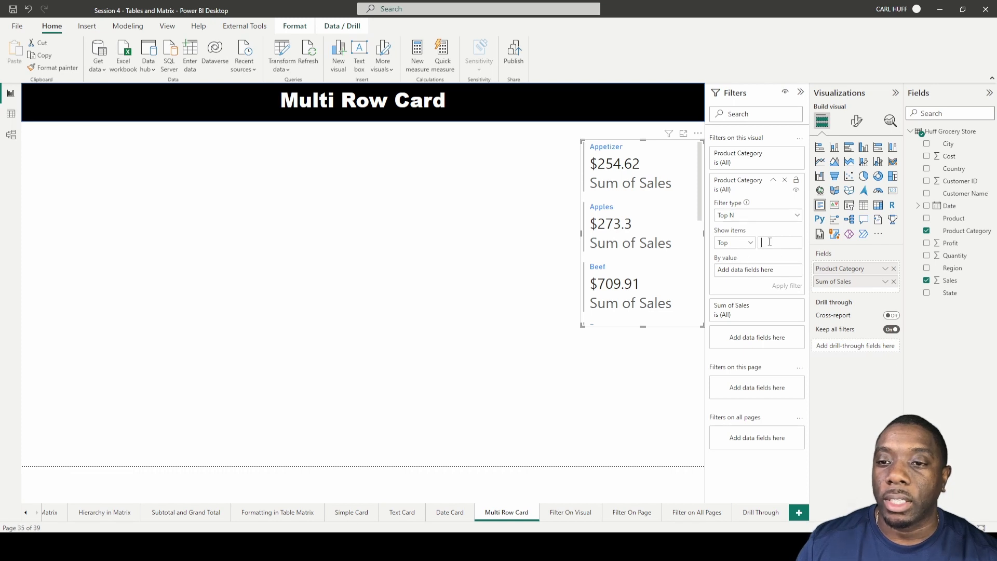
pyautogui.write('3')
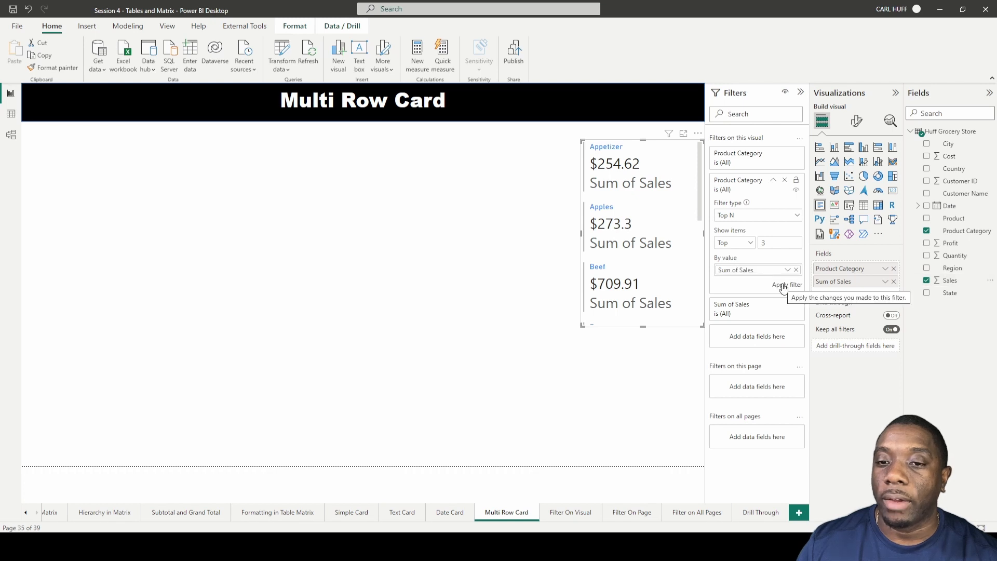
pyautogui.click(786, 285)
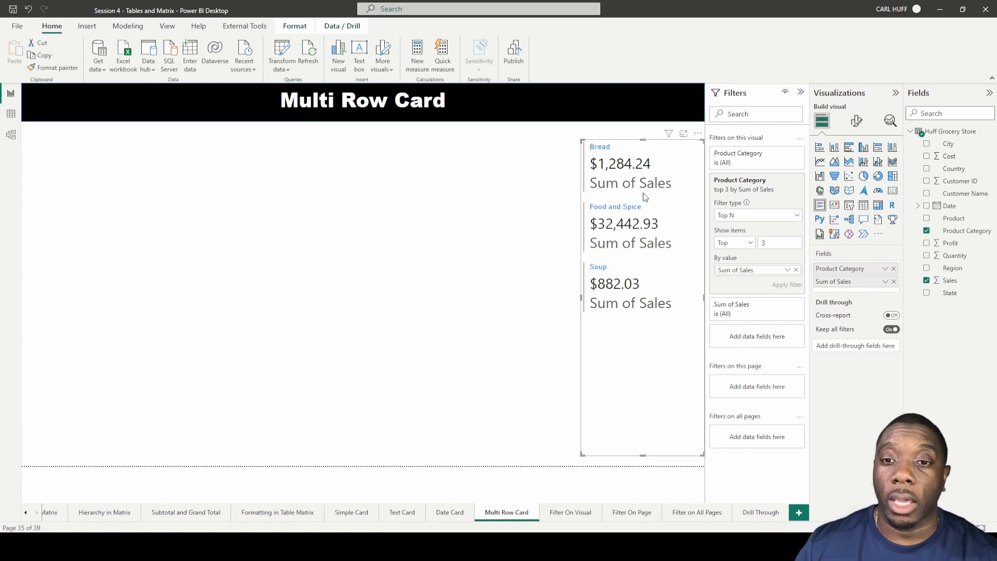
pyautogui.moveTo(616, 159)
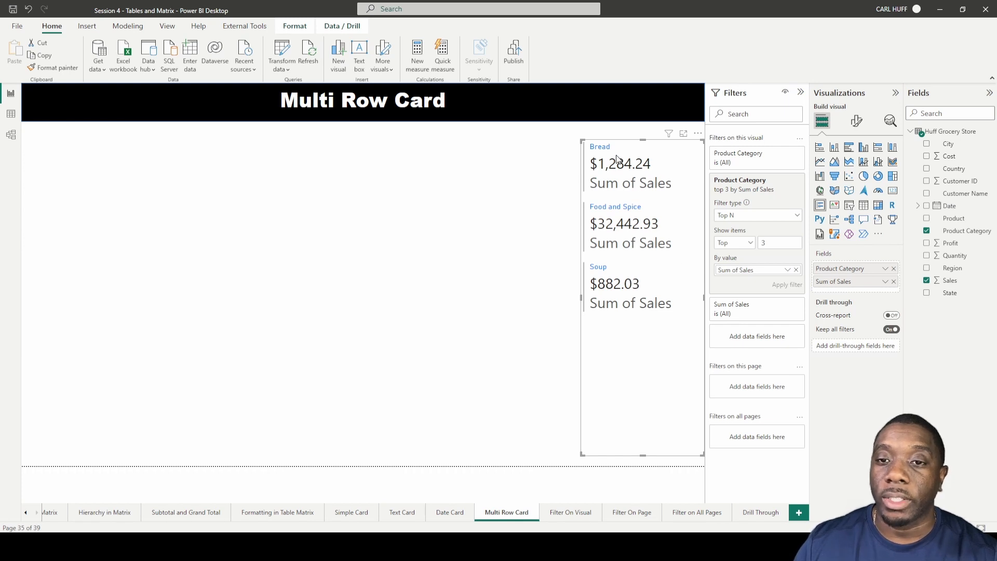
pyautogui.moveTo(643, 454)
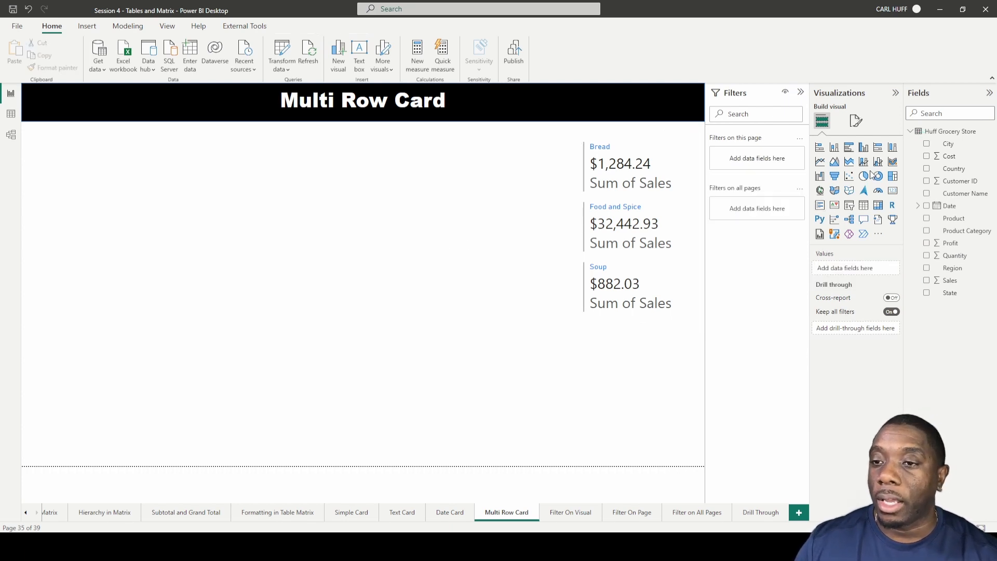
# Step: Add a pie chart of Sum of Sales by Region, with Region as legend and Sales as values
pyautogui.click(863, 176)
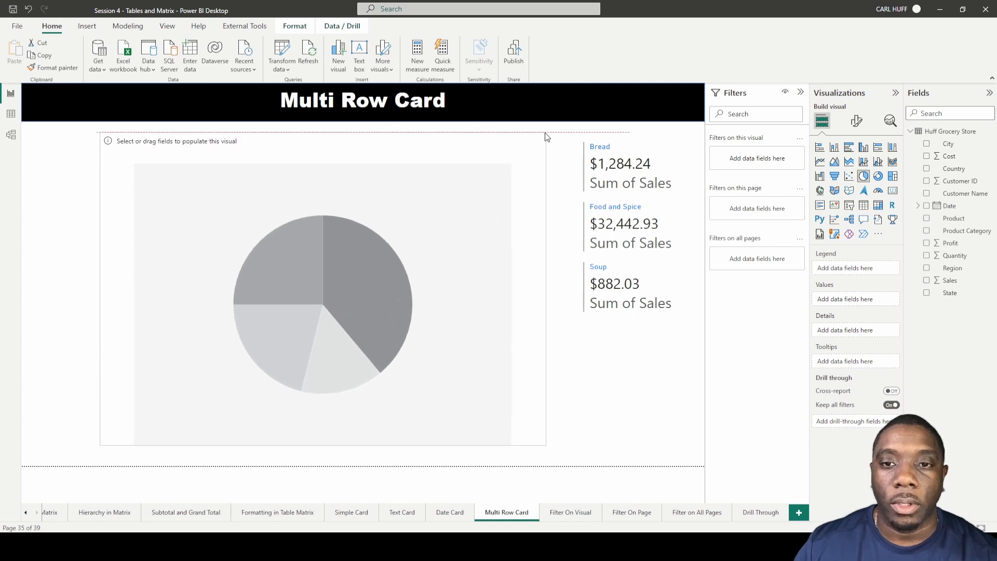
pyautogui.click(321, 299)
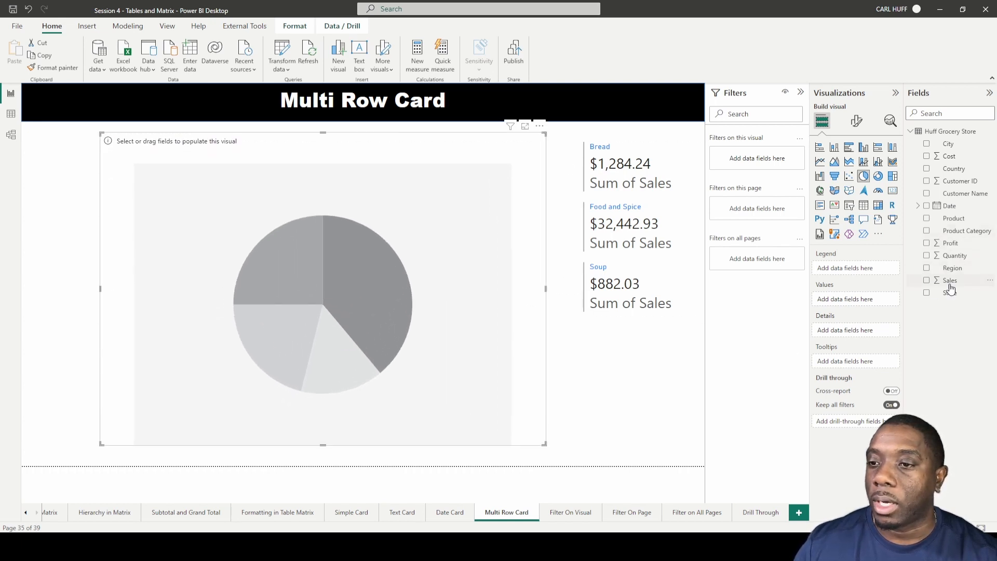
pyautogui.click(926, 268)
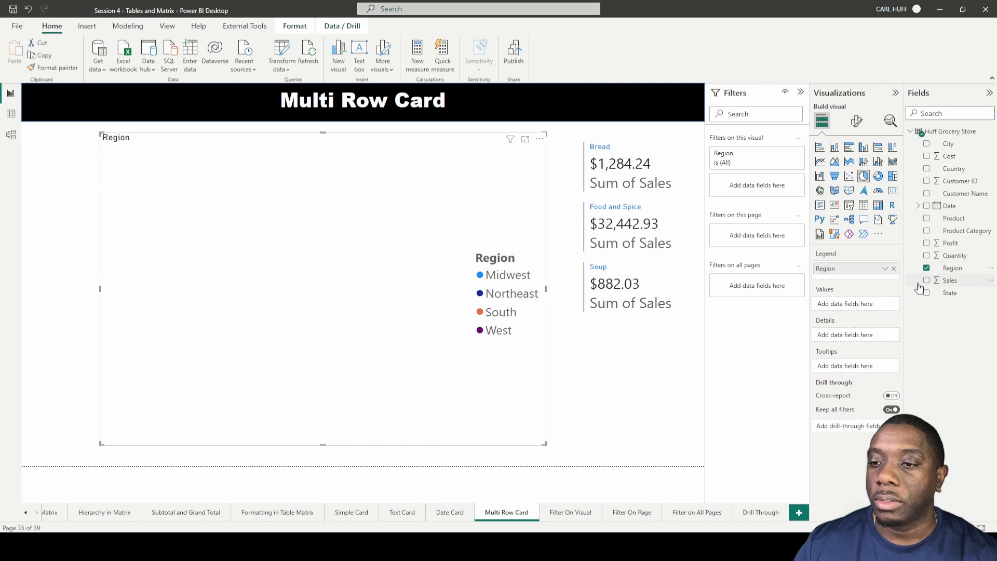
pyautogui.click(926, 280)
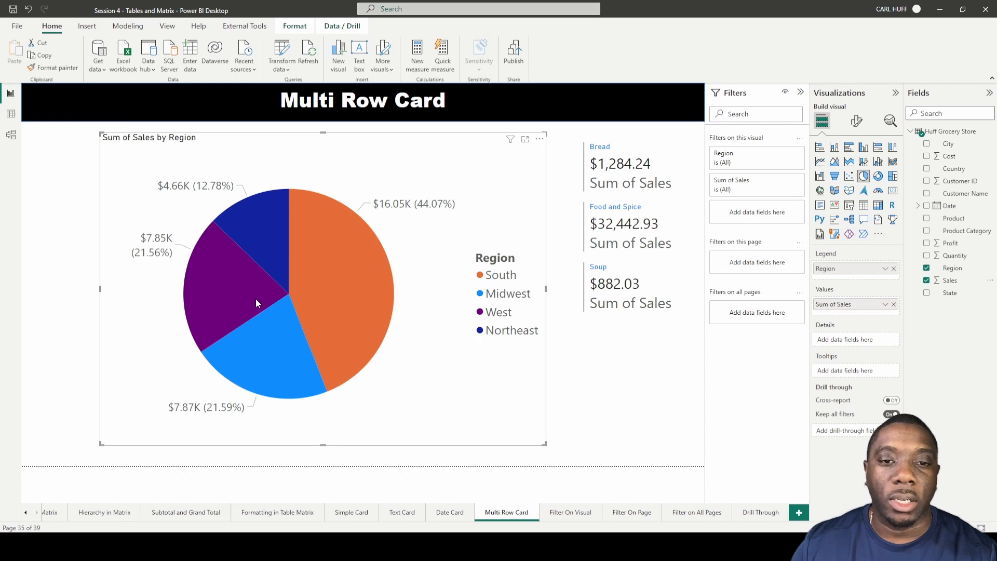
pyautogui.moveTo(496, 315)
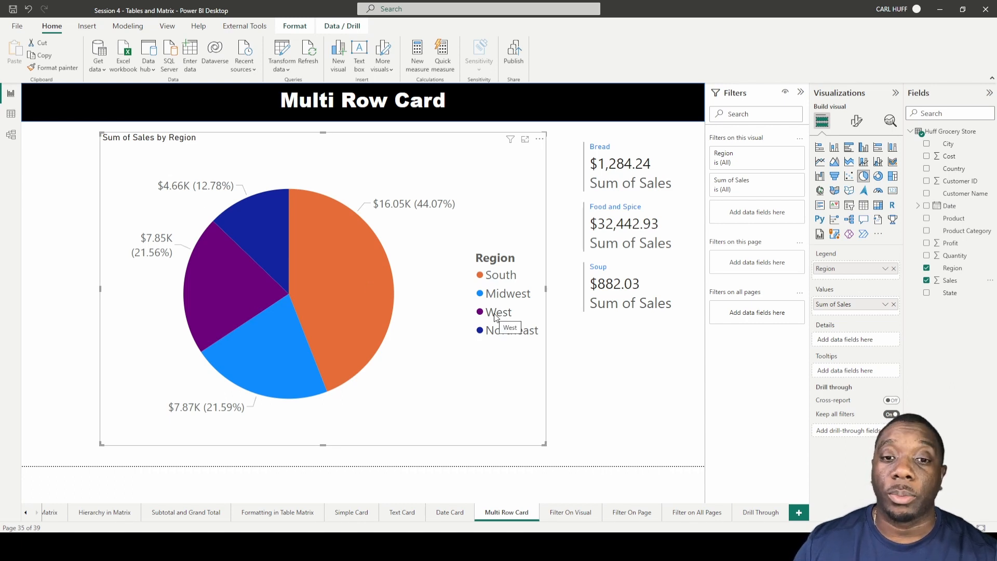
# Step: Cross-filter the card by West, South, Midwest, then Northeast from the pie chart
pyautogui.click(500, 312)
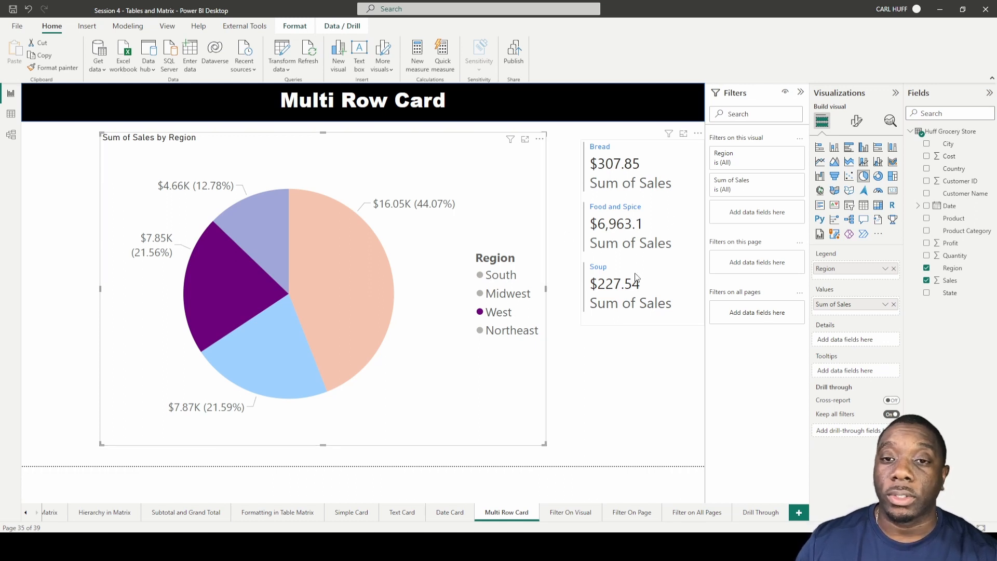
pyautogui.moveTo(569, 174)
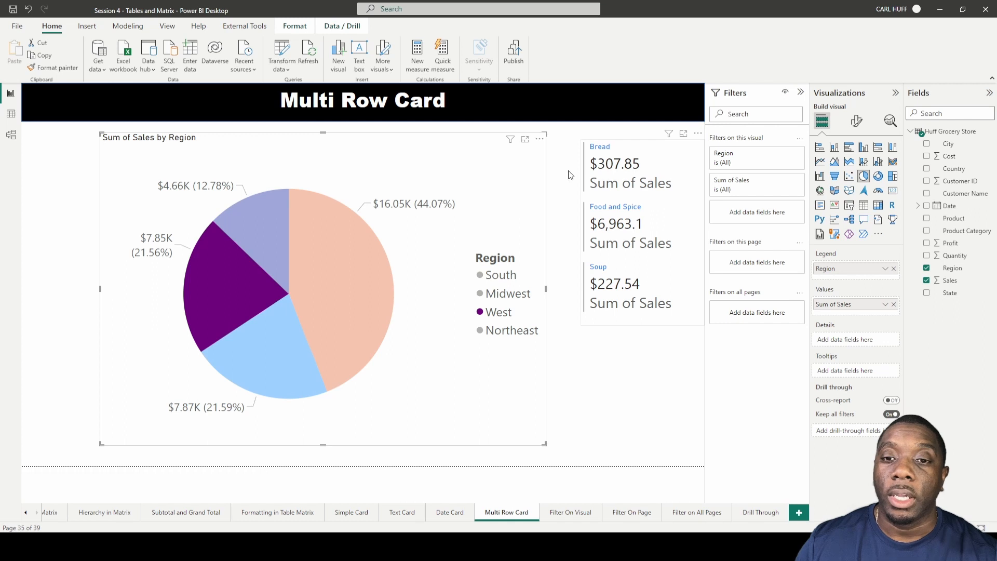
pyautogui.moveTo(633, 255)
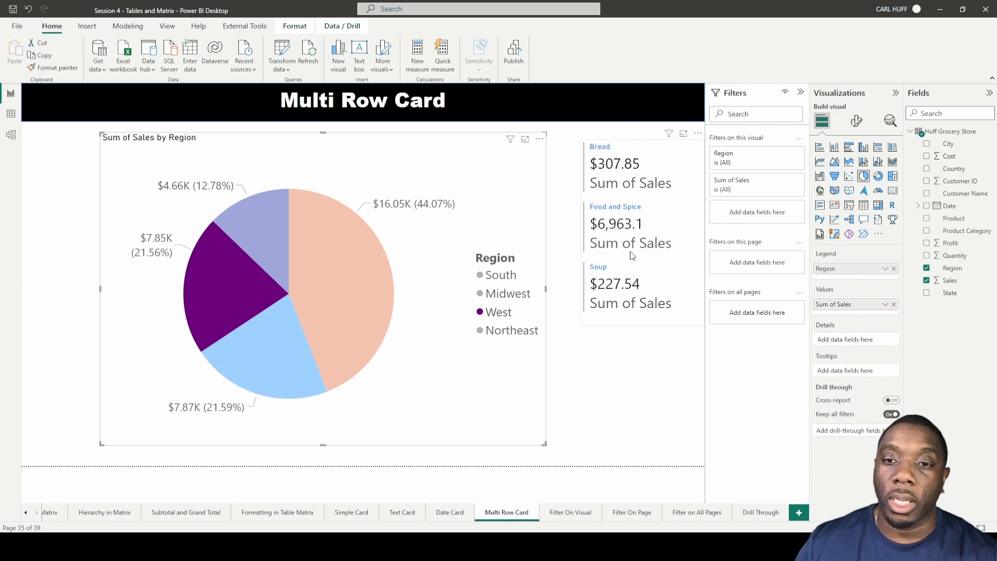
pyautogui.moveTo(605, 293)
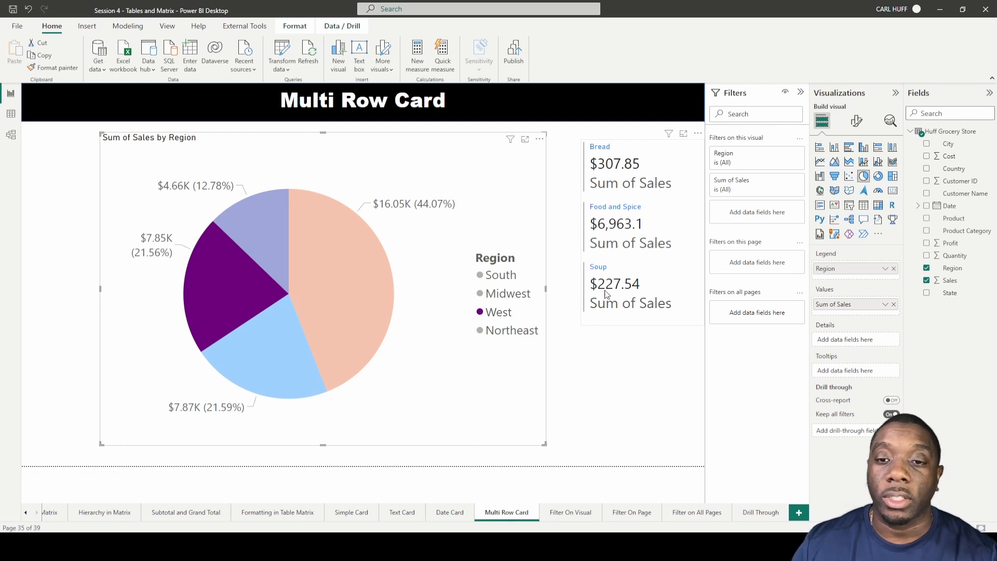
pyautogui.moveTo(596, 210)
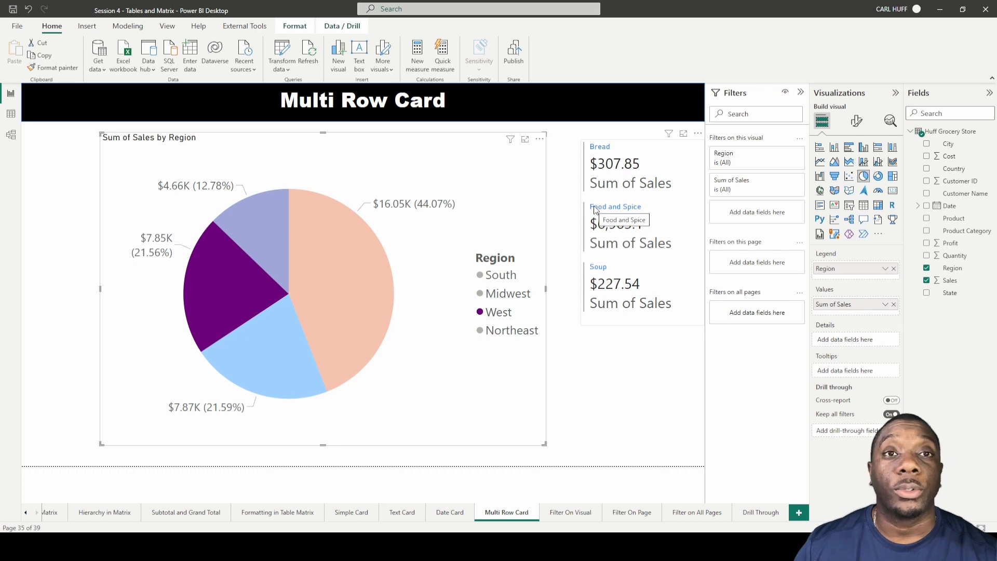
pyautogui.moveTo(489, 315)
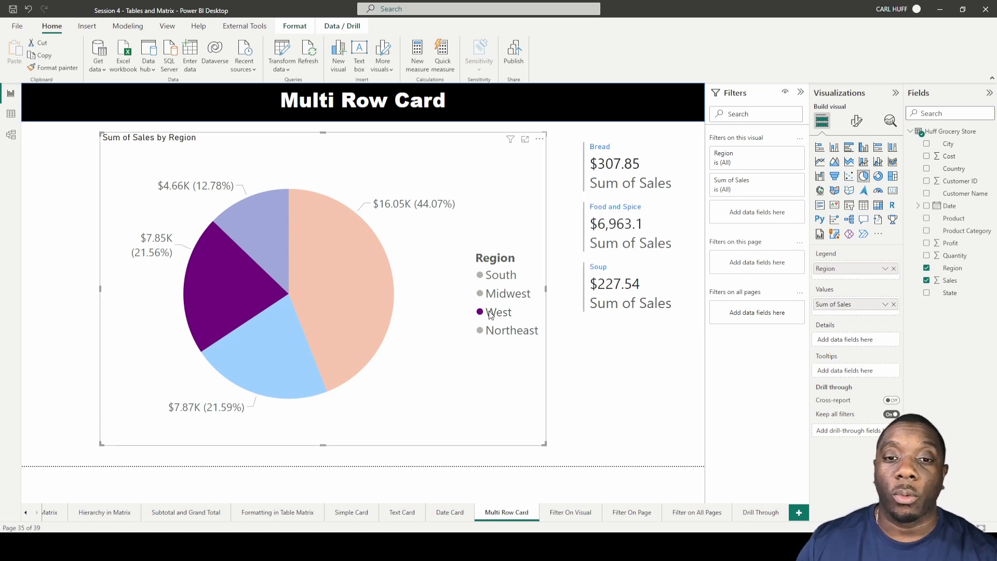
pyautogui.click(502, 274)
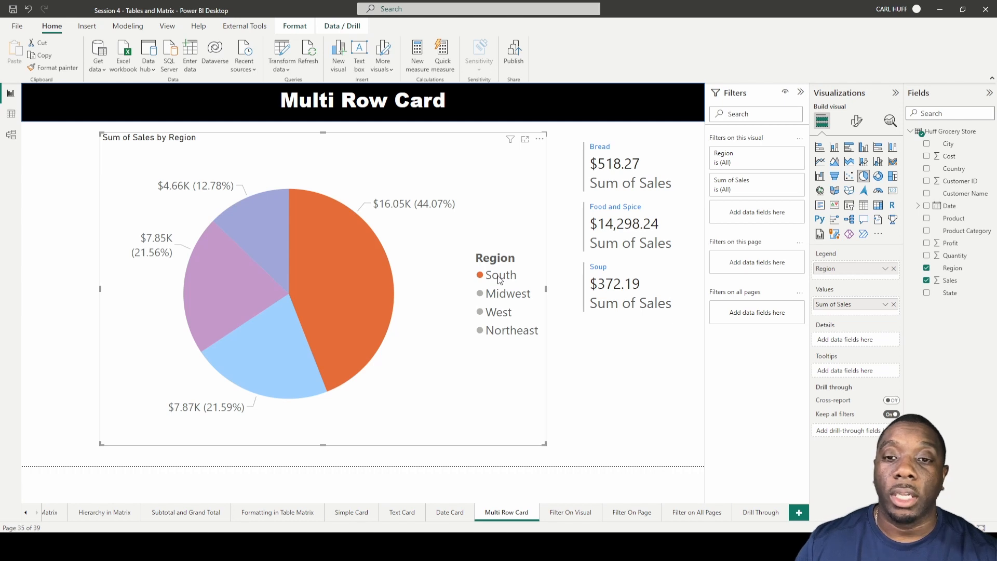
pyautogui.click(510, 293)
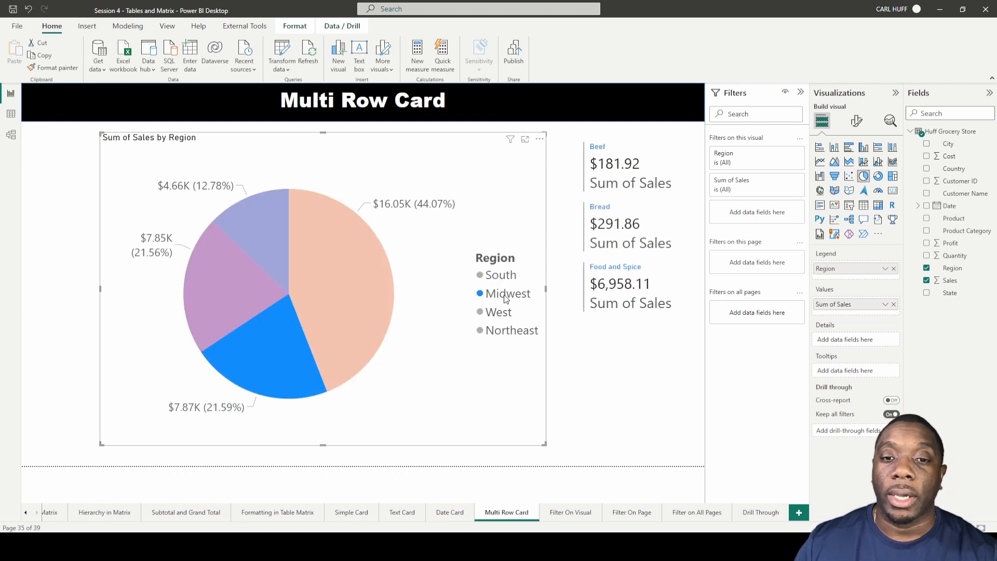
pyautogui.moveTo(512, 330)
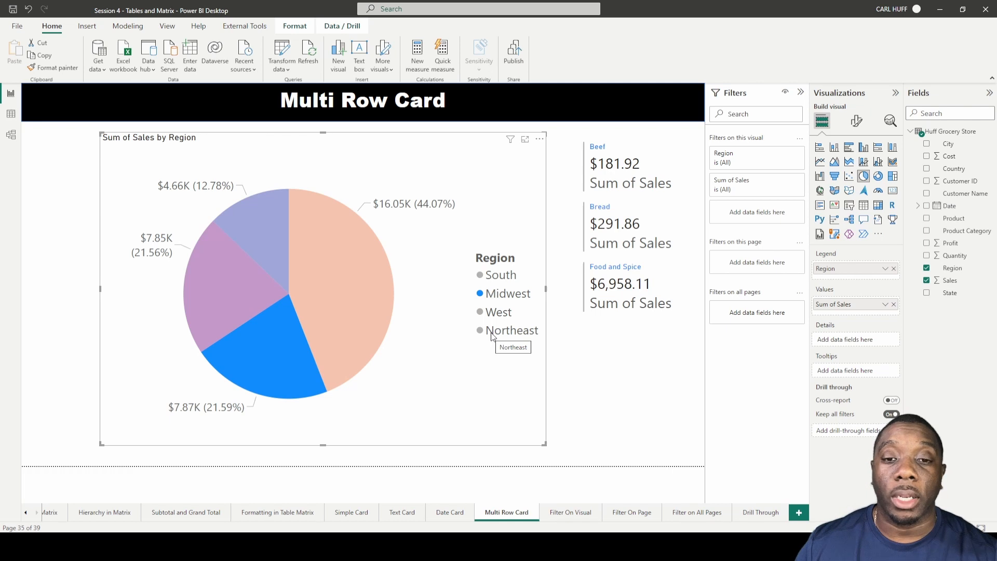
pyautogui.click(512, 330)
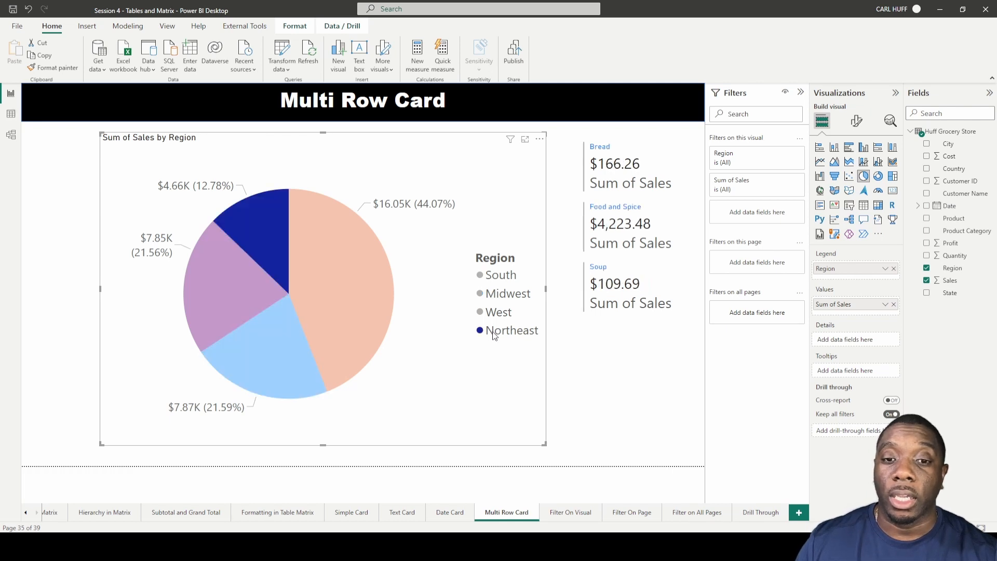